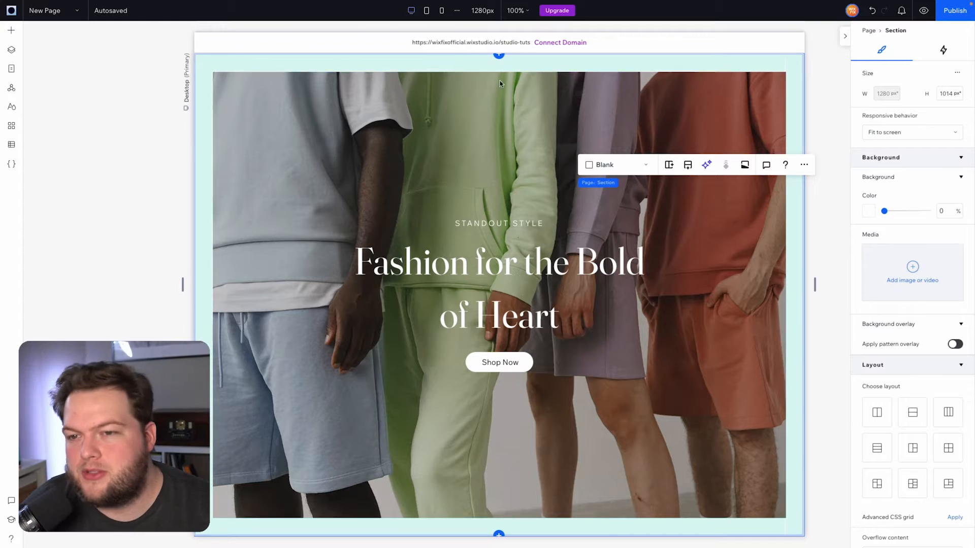
Preview the page at the existing tablet and mobile widths, then return to desktop.
scroll(down, 3)
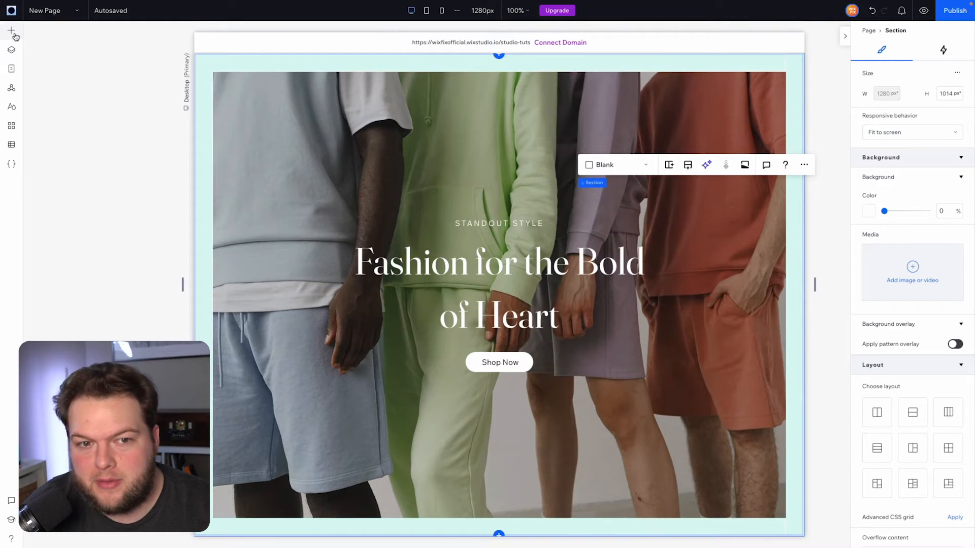
click(11, 30)
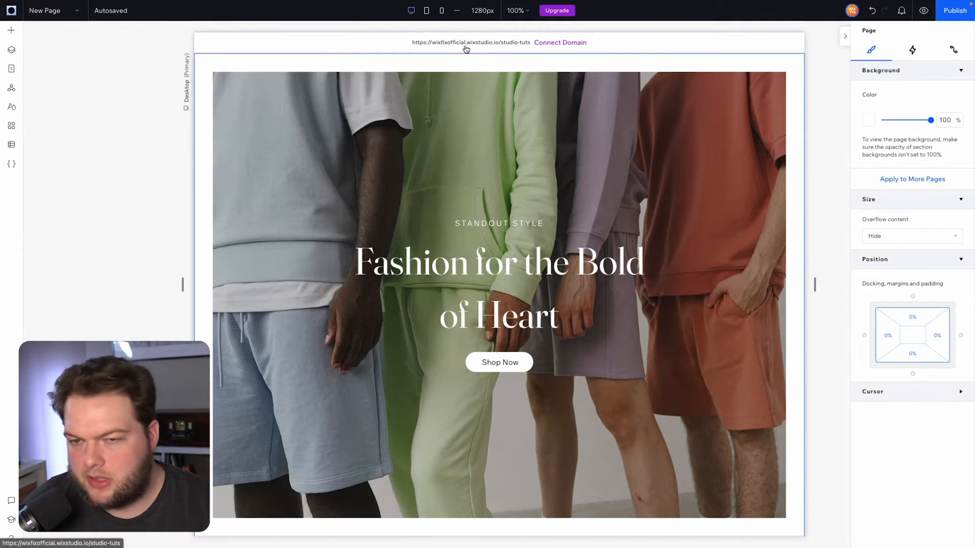
mouse_move(441, 10)
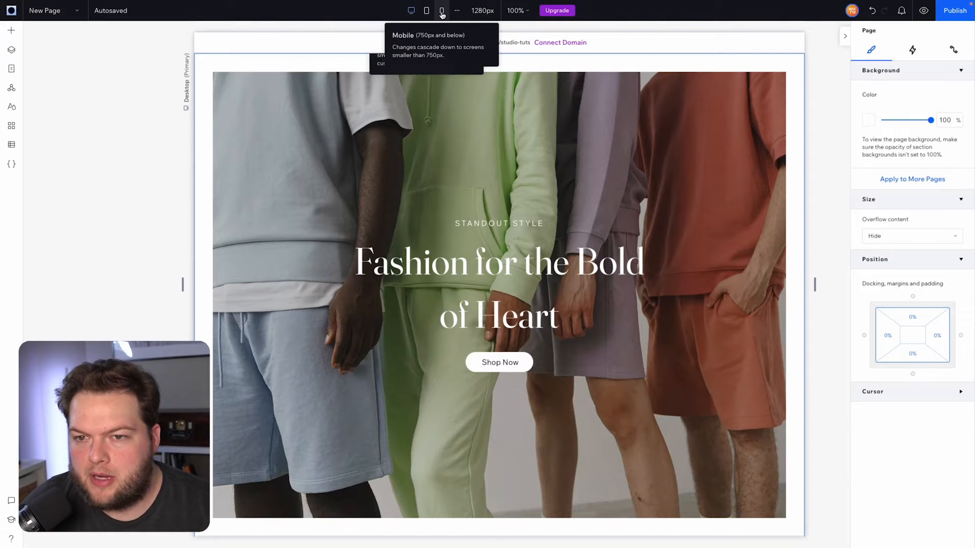
mouse_move(409, 33)
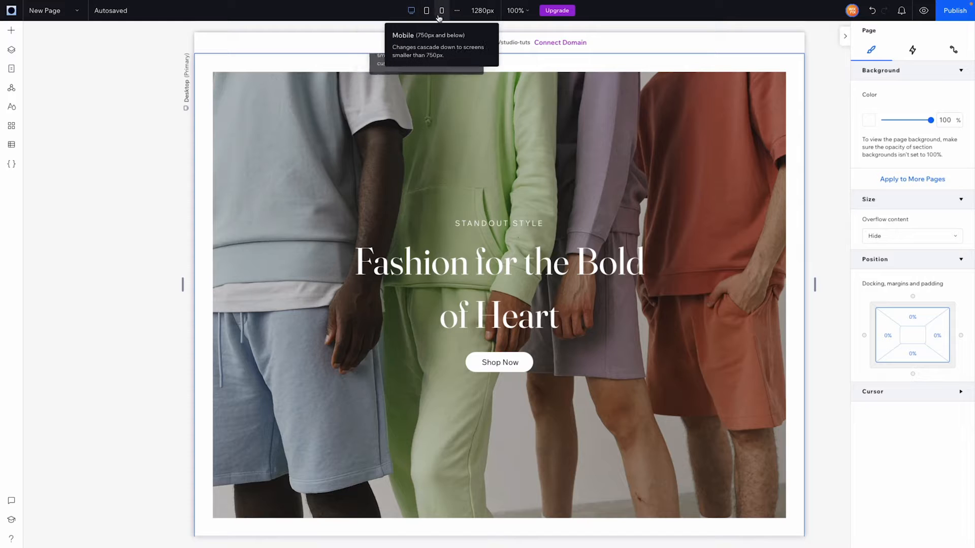
mouse_move(411, 10)
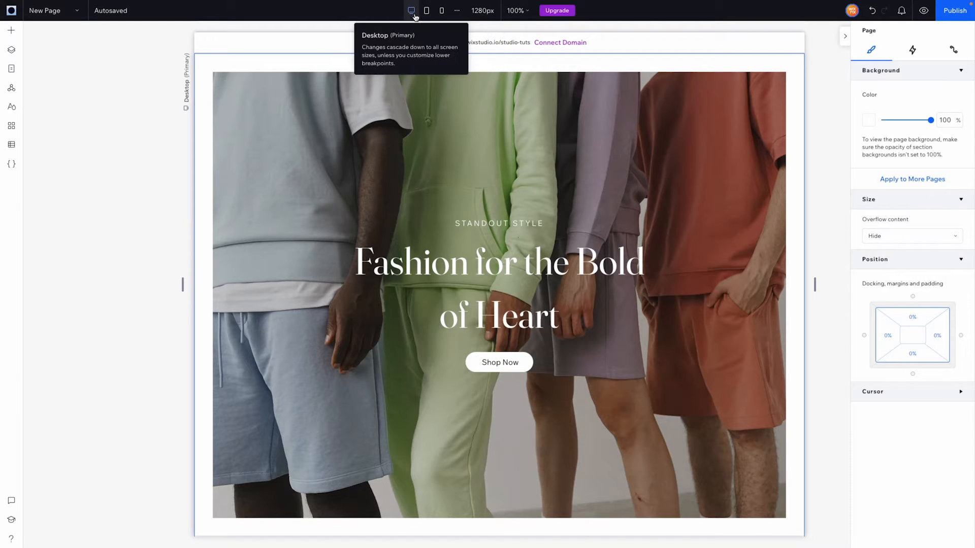
click(441, 10)
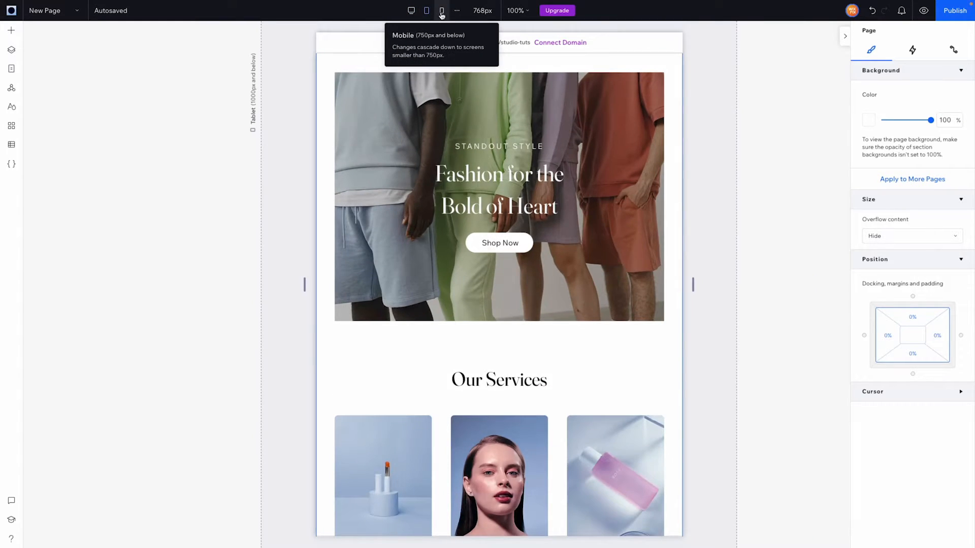
click(441, 11)
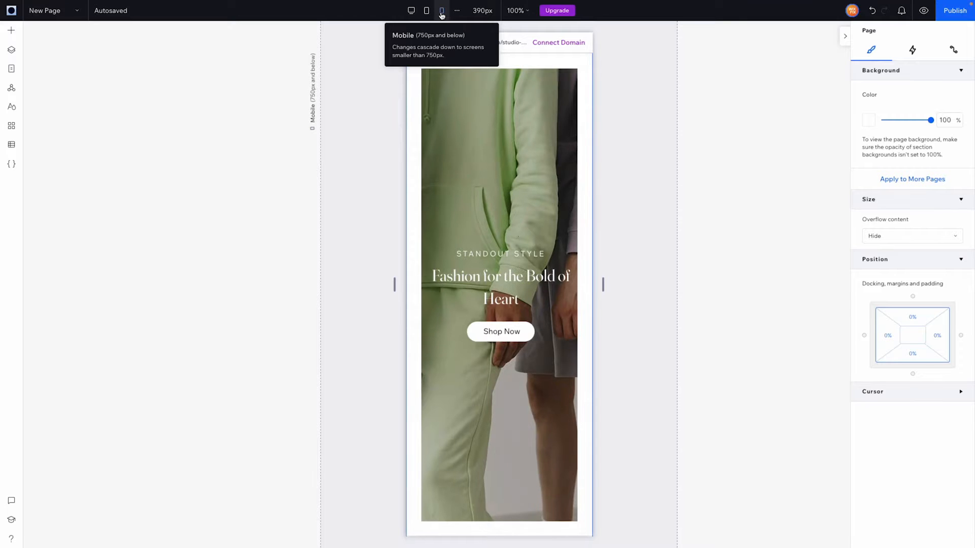
click(411, 10)
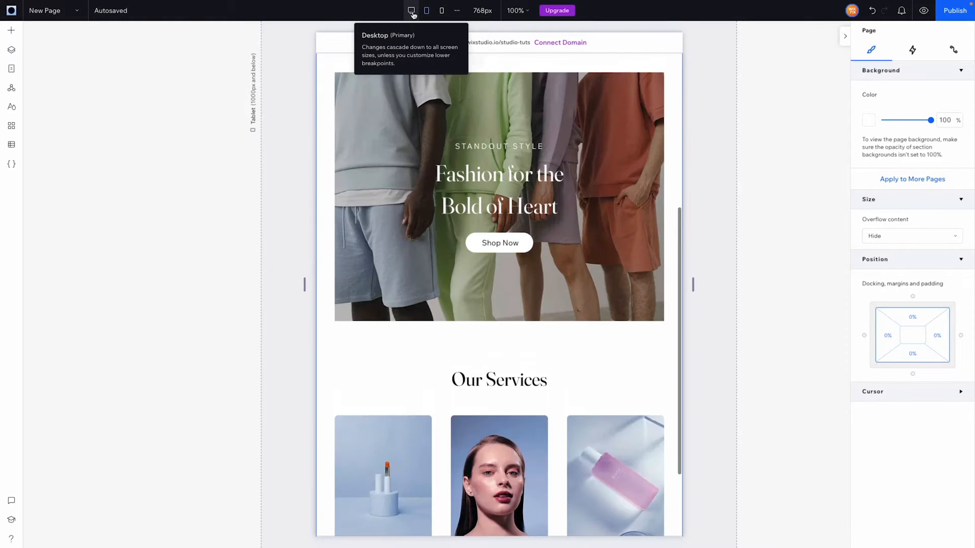
click(411, 10)
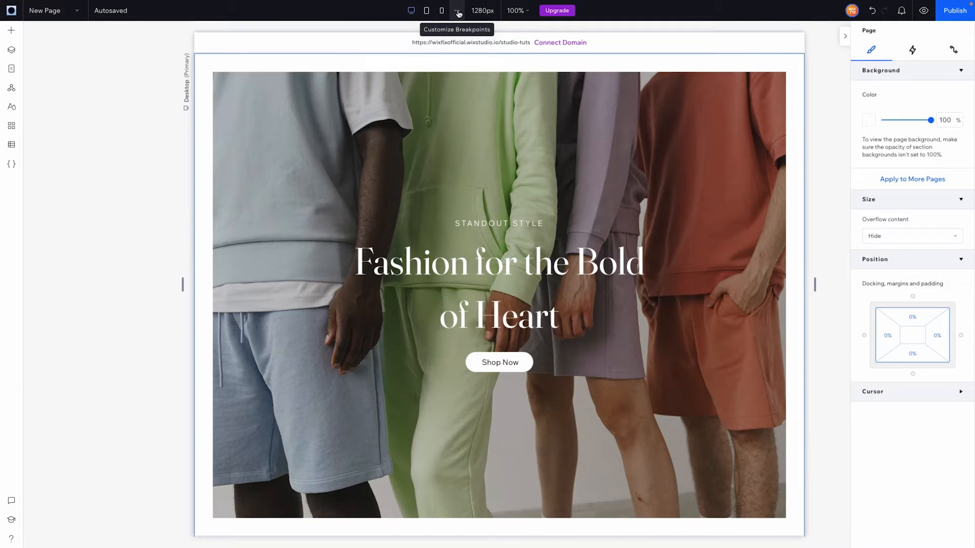
Add a page breakpoint and cap the 1001 range at 1440 px, making 1441+ the top range.
click(456, 11)
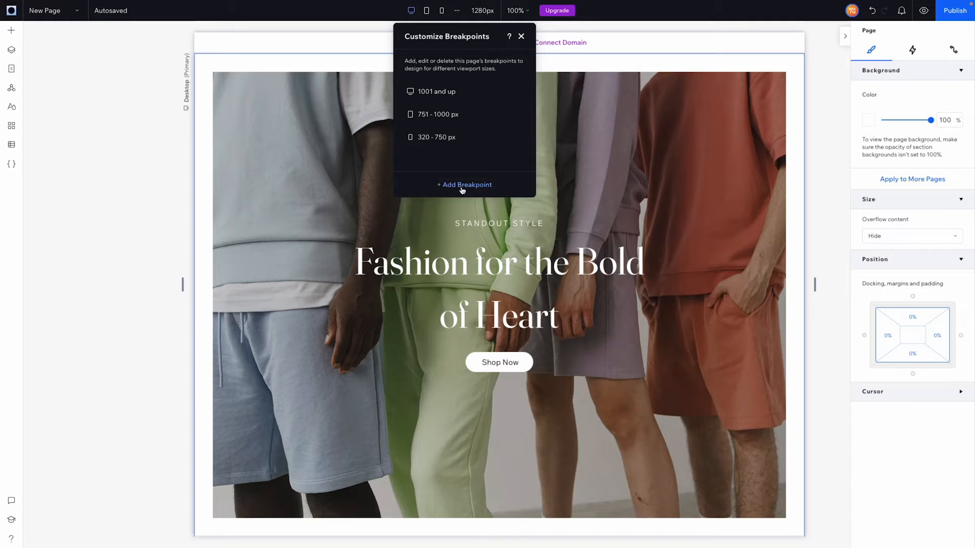
mouse_move(456, 189)
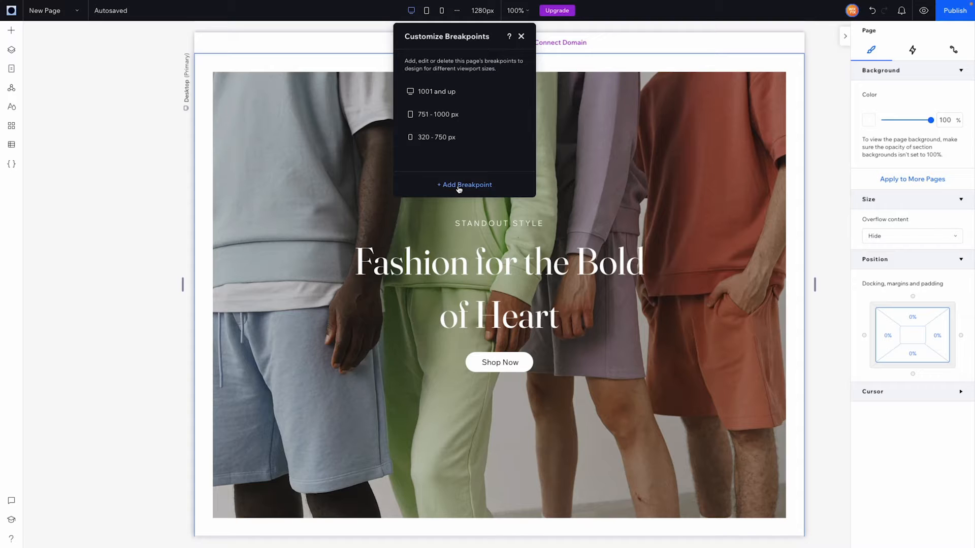
click(464, 185)
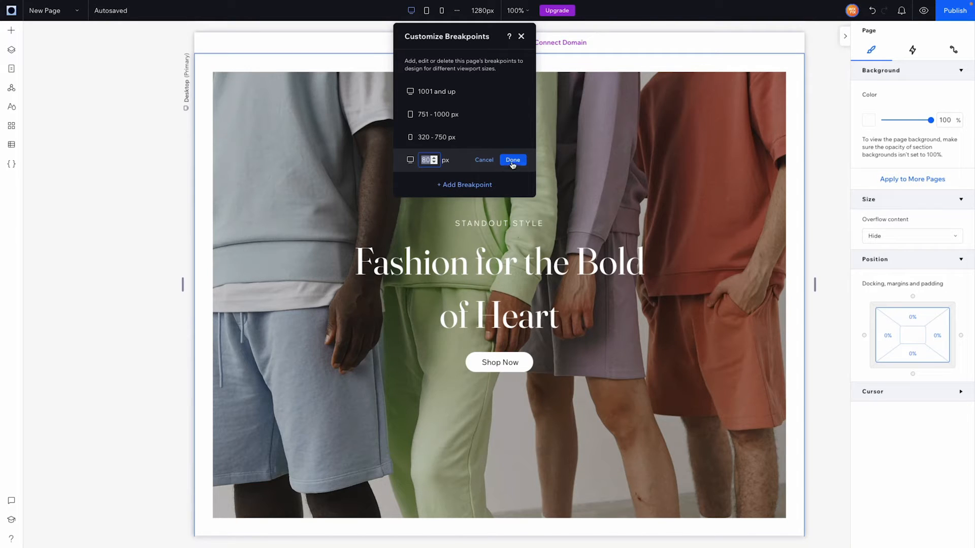
click(513, 160)
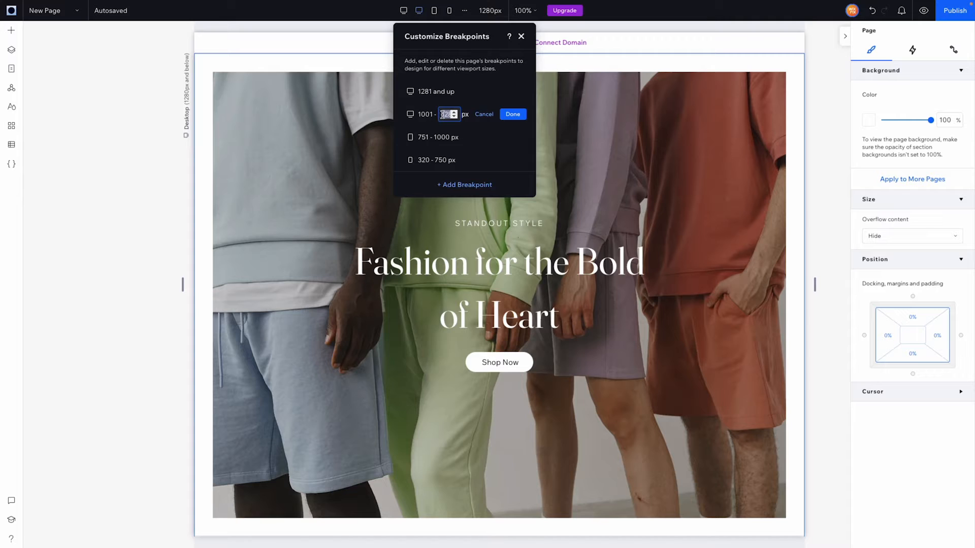
text(44)
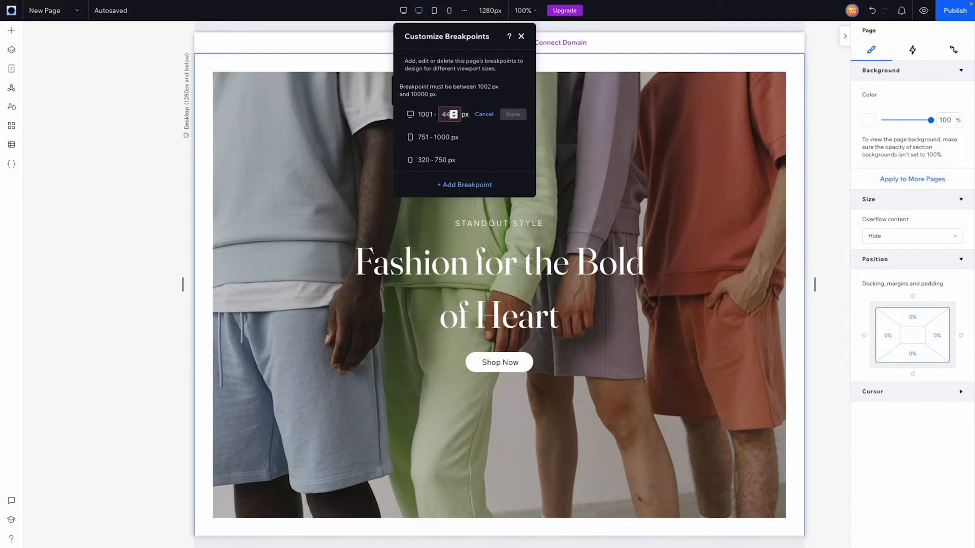
click(511, 114)
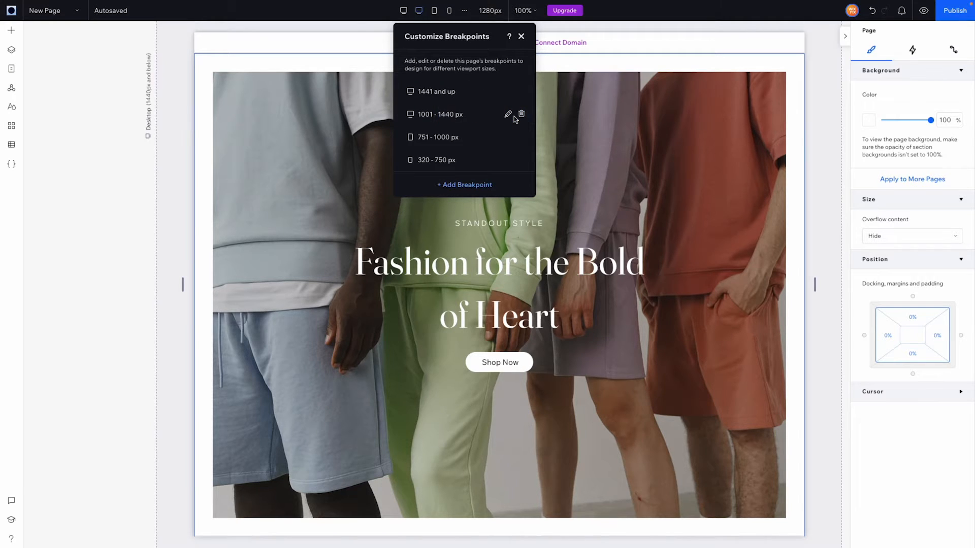
mouse_move(445, 109)
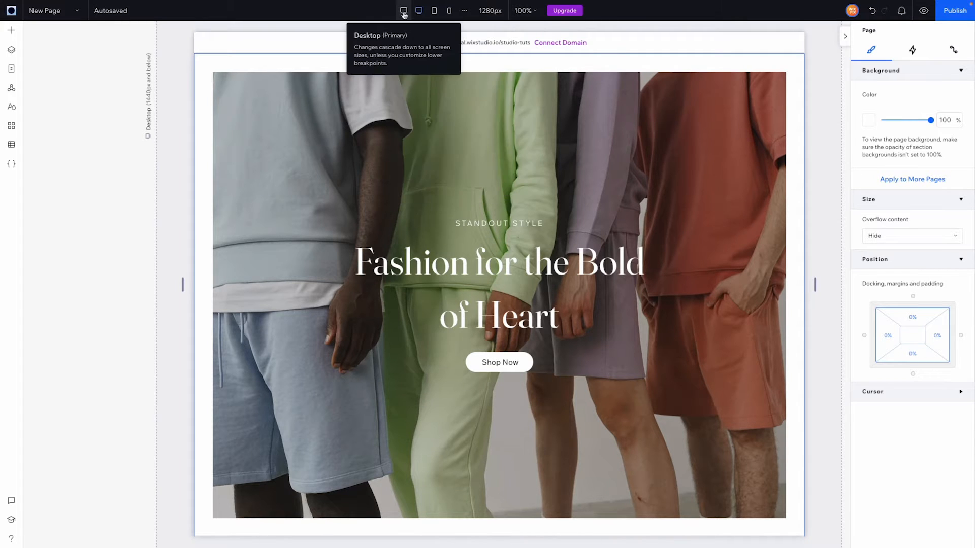
View the hero at 1441+ and 1440-and-below widths, narrow the canvas to ~1001 px, then tablet.
click(403, 10)
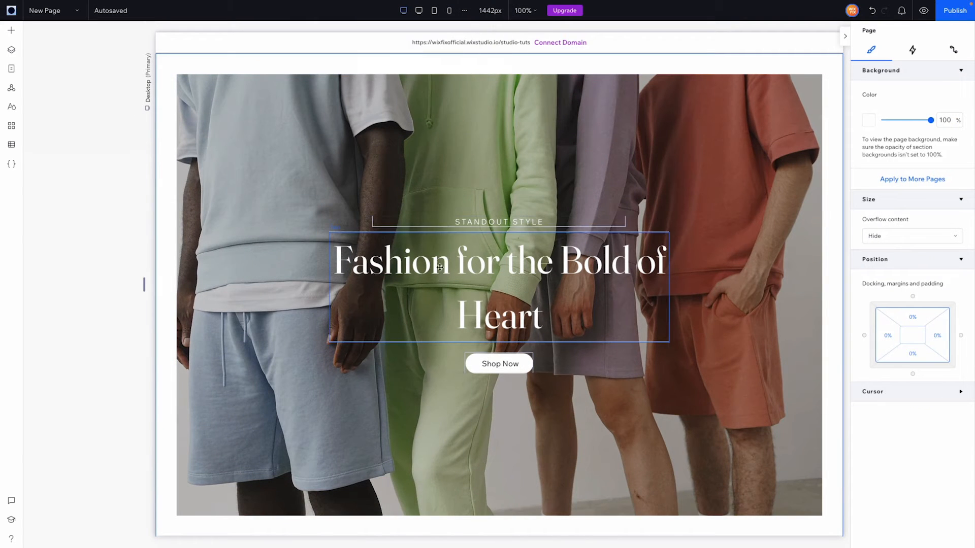
click(419, 10)
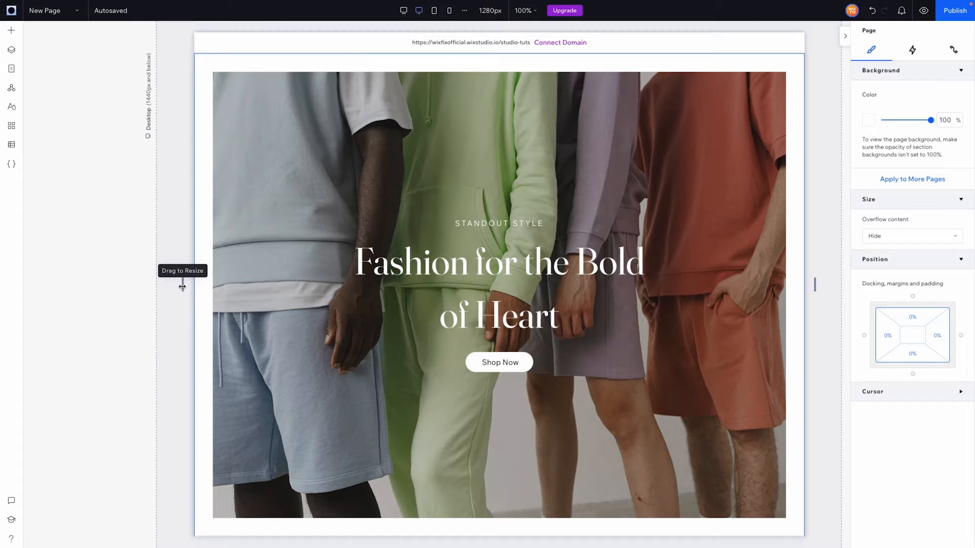
drag(182, 286, 276, 278)
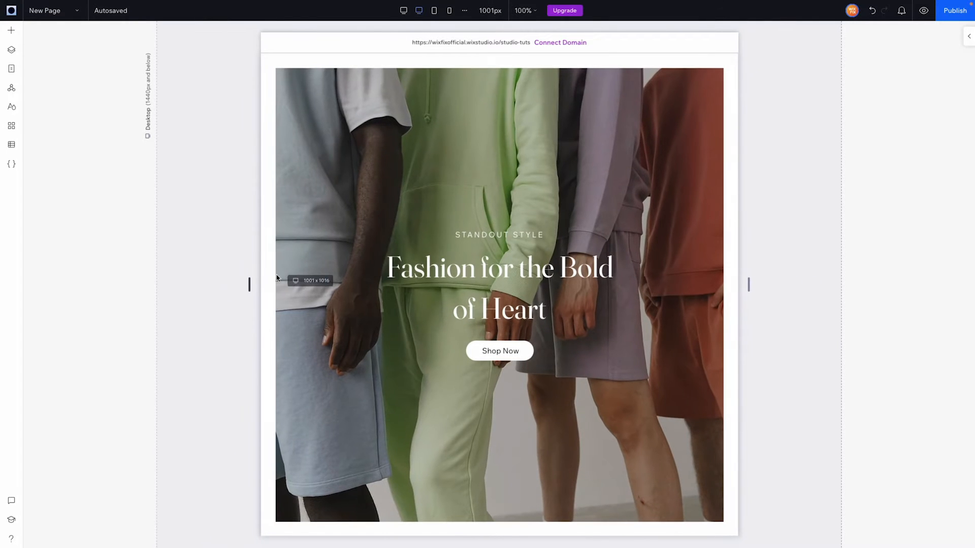
mouse_move(224, 284)
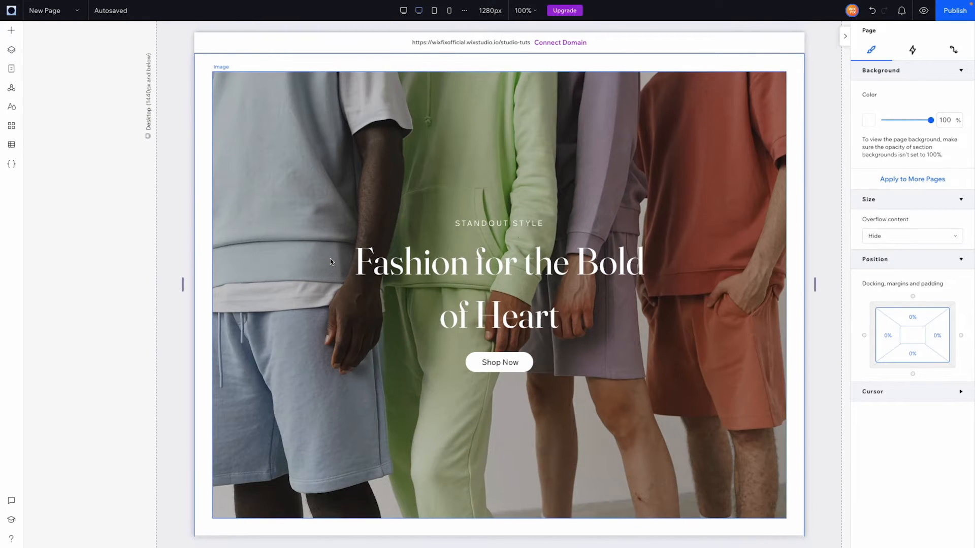
mouse_move(433, 10)
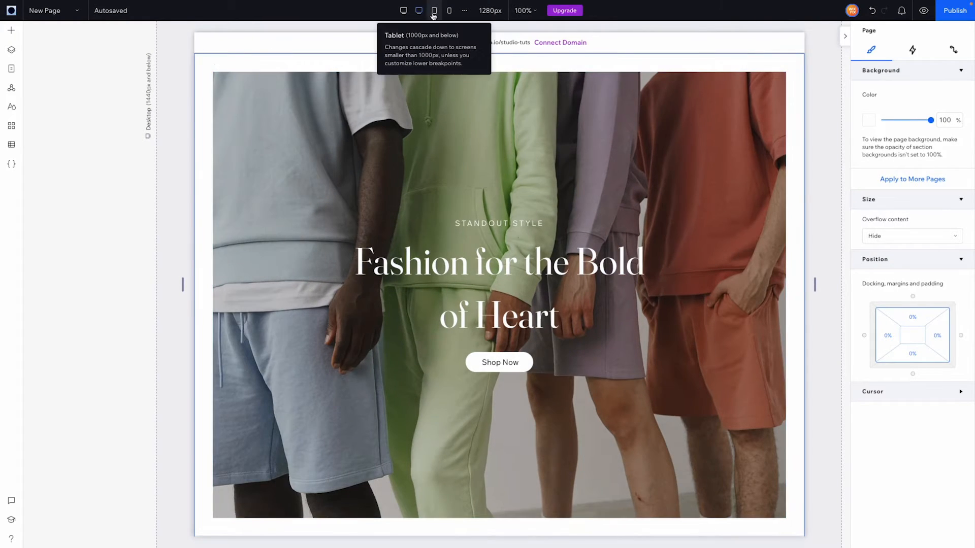
click(433, 10)
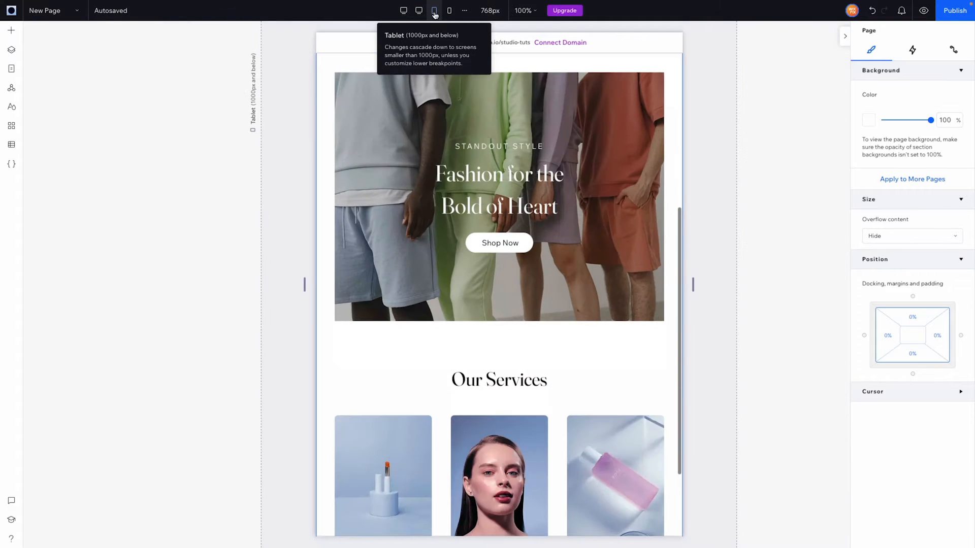
mouse_move(304, 287)
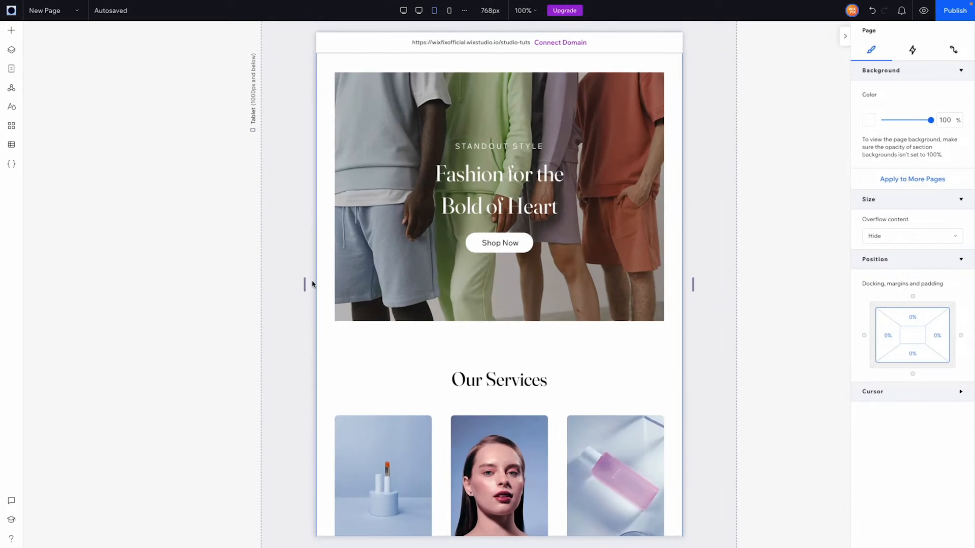
mouse_move(450, 10)
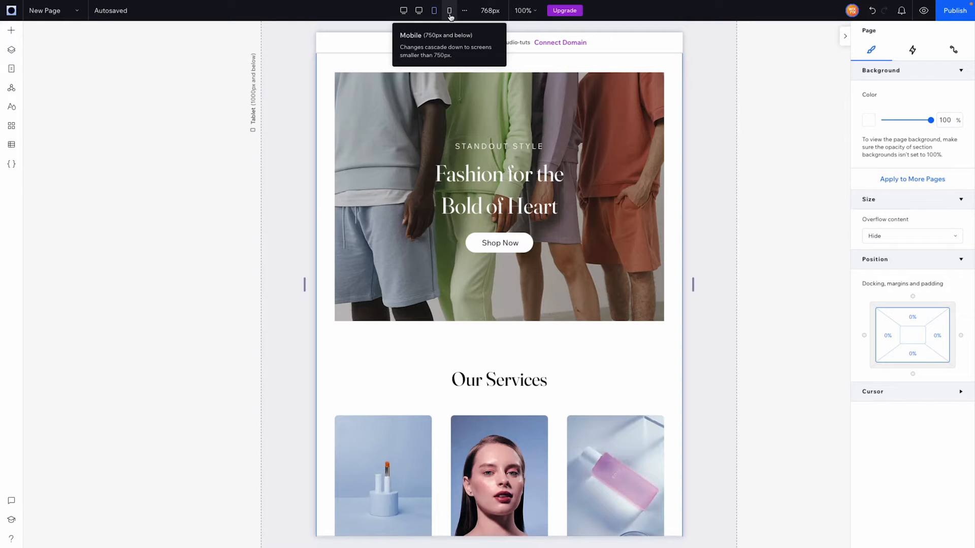
mouse_move(403, 10)
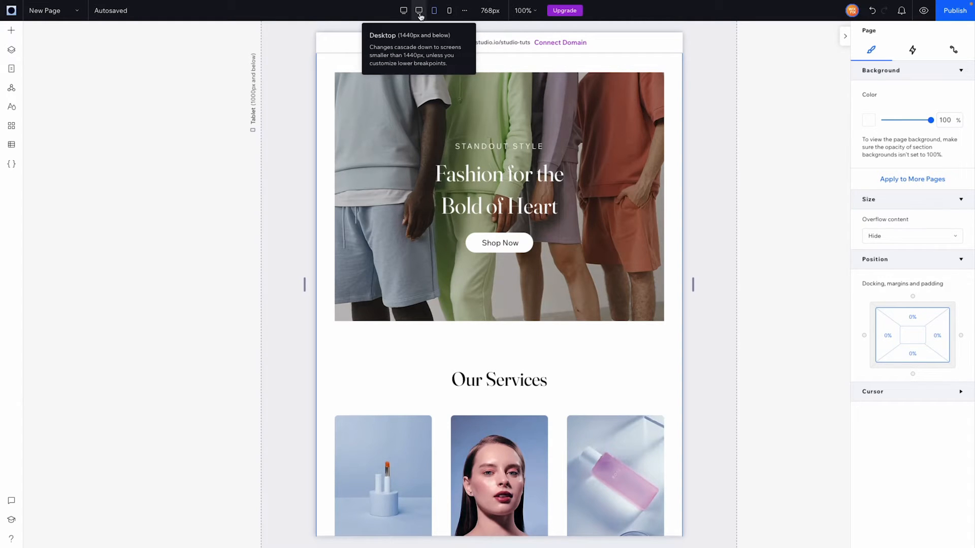
Check the hero at mobile width and return to the 1440-and-below desktop width.
click(403, 10)
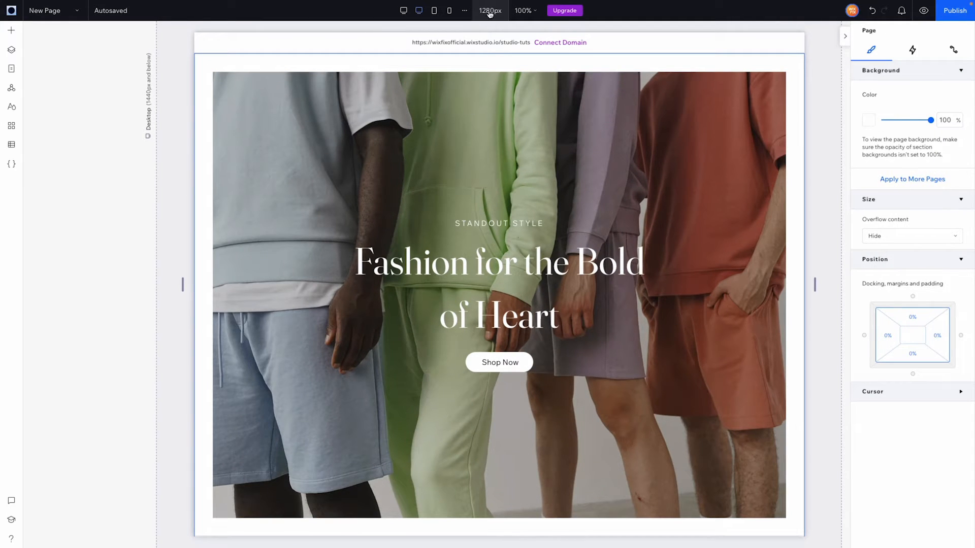
mouse_move(418, 11)
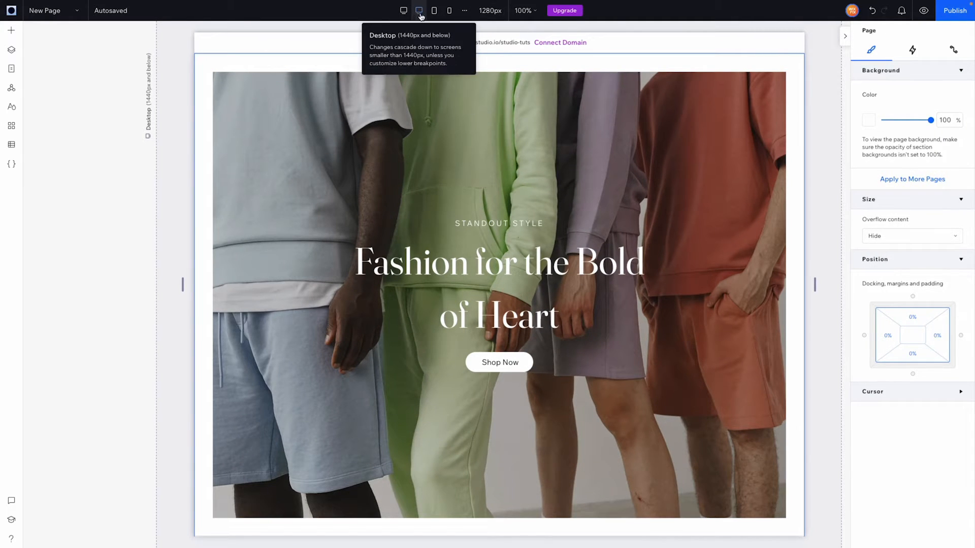
click(450, 11)
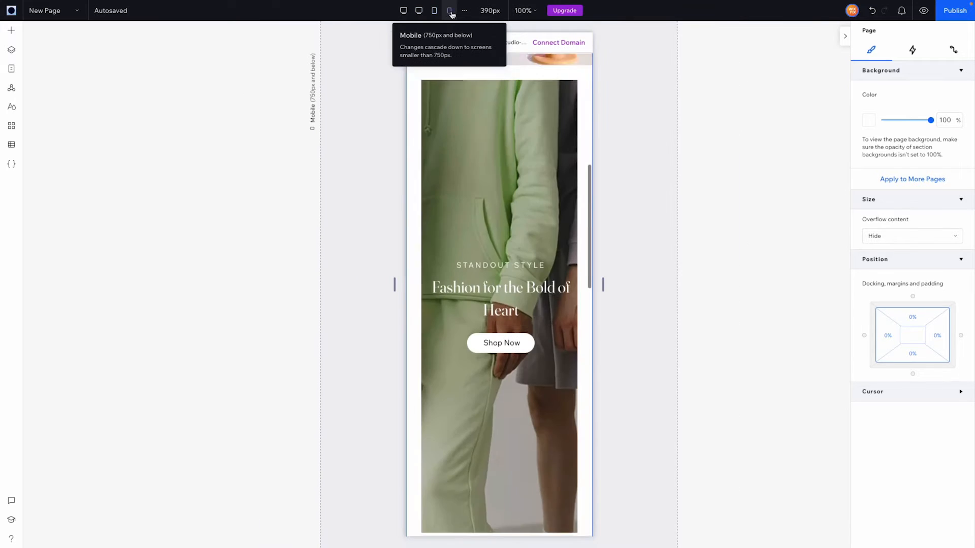
click(418, 10)
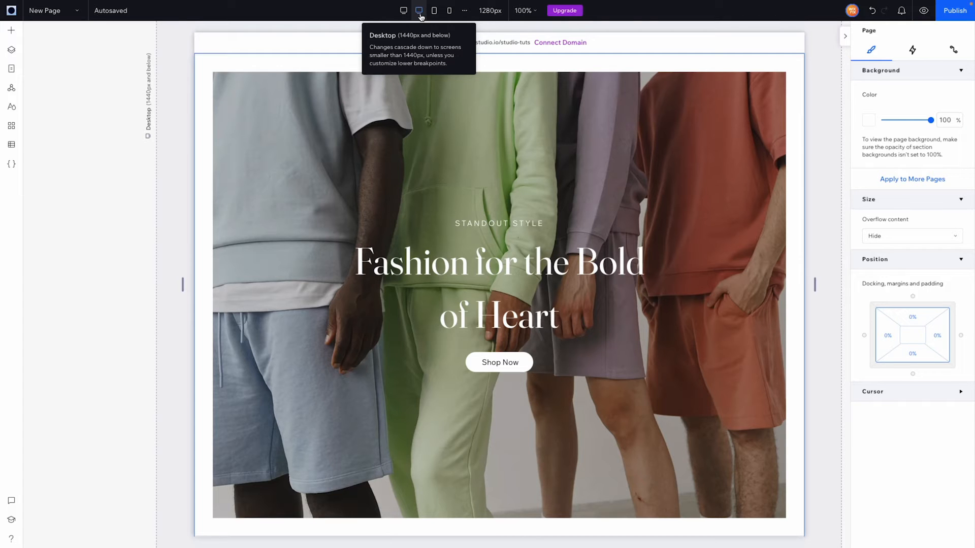
Make the empty section below Our Services a global section renamed 'Blue'.
scroll(down, 3)
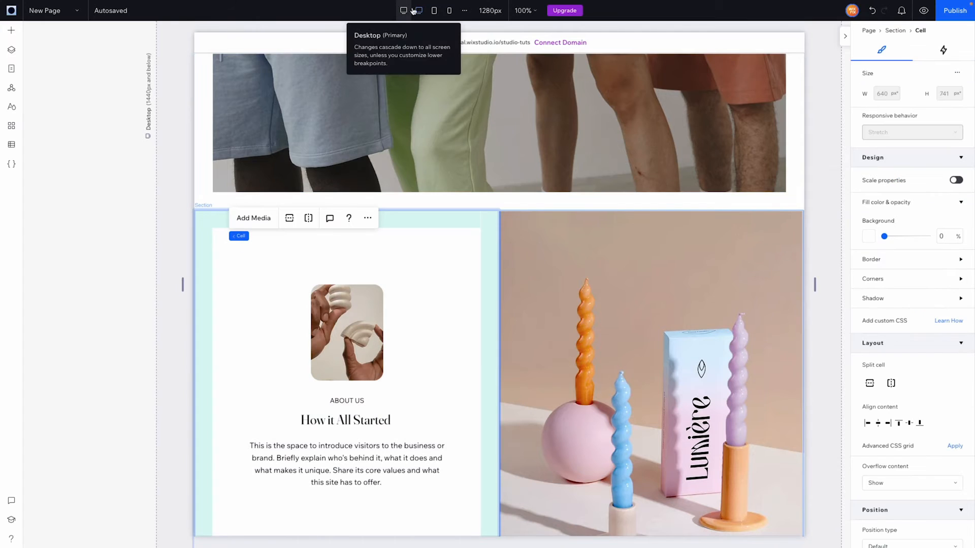
scroll(down, 3)
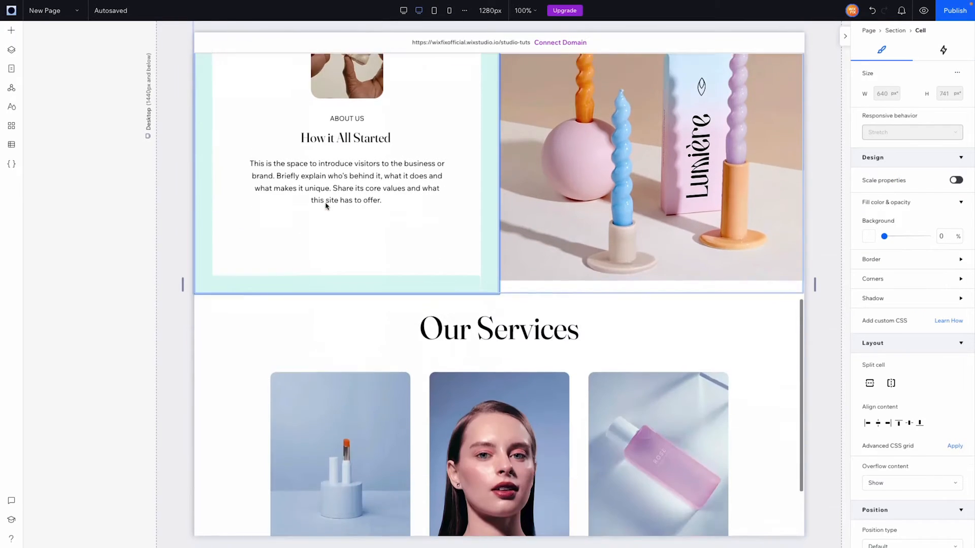
scroll(down, 3)
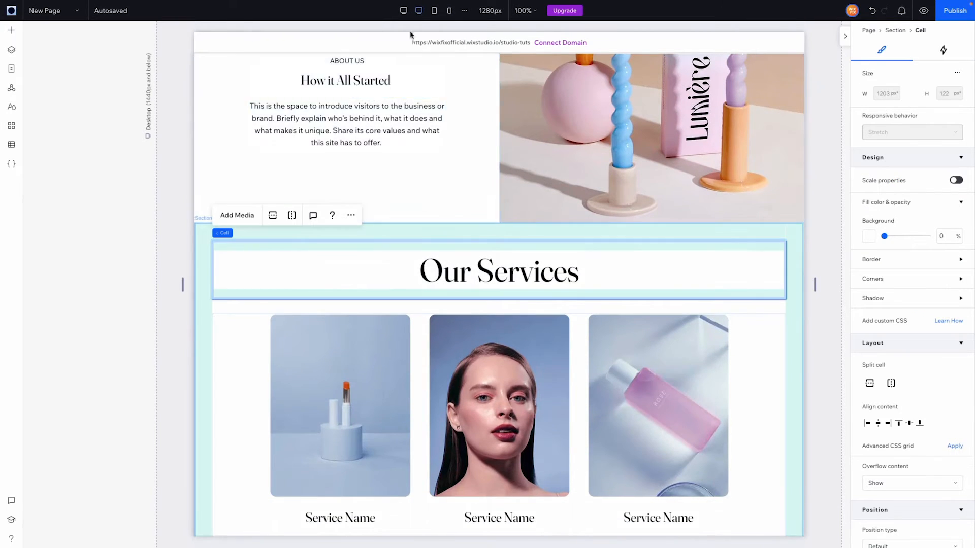
mouse_move(403, 10)
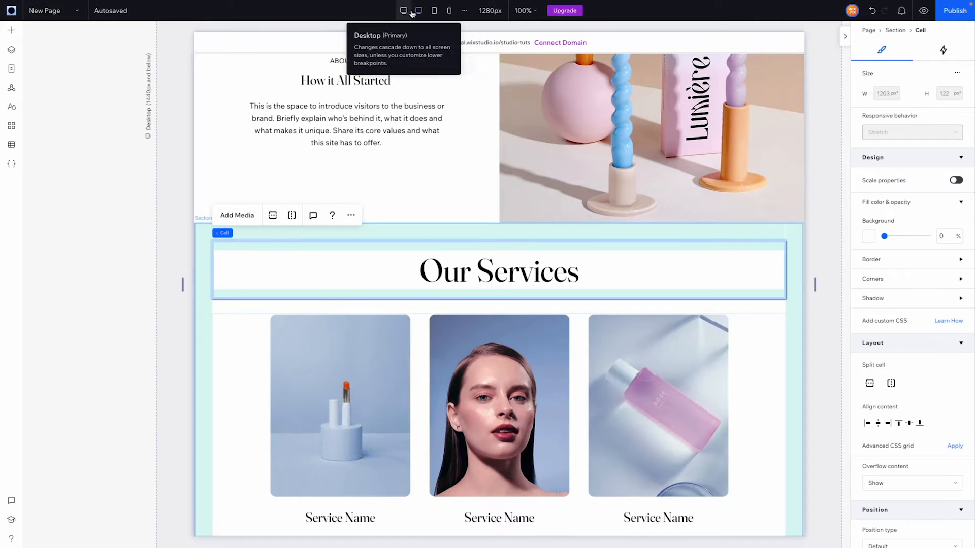
mouse_move(450, 212)
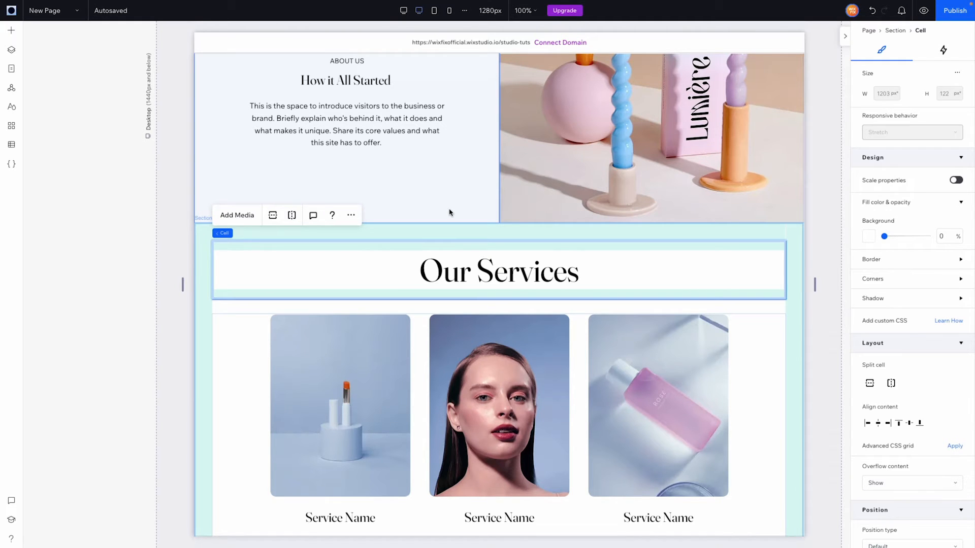
scroll(down, 3)
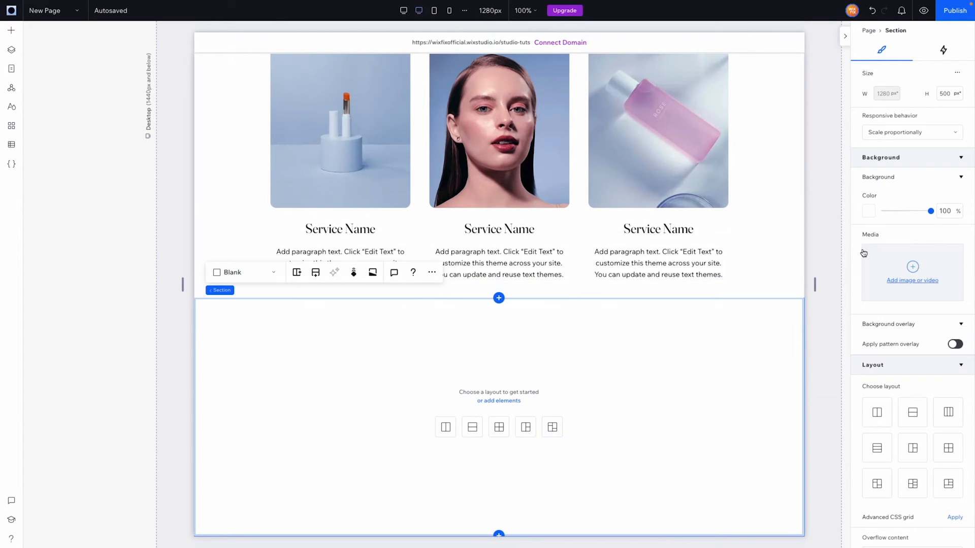
click(868, 212)
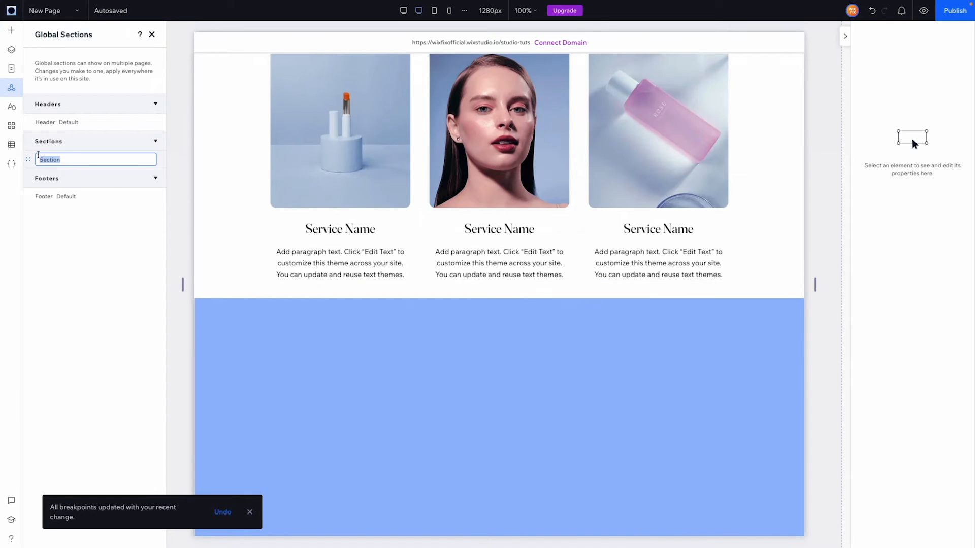
text(Blue)
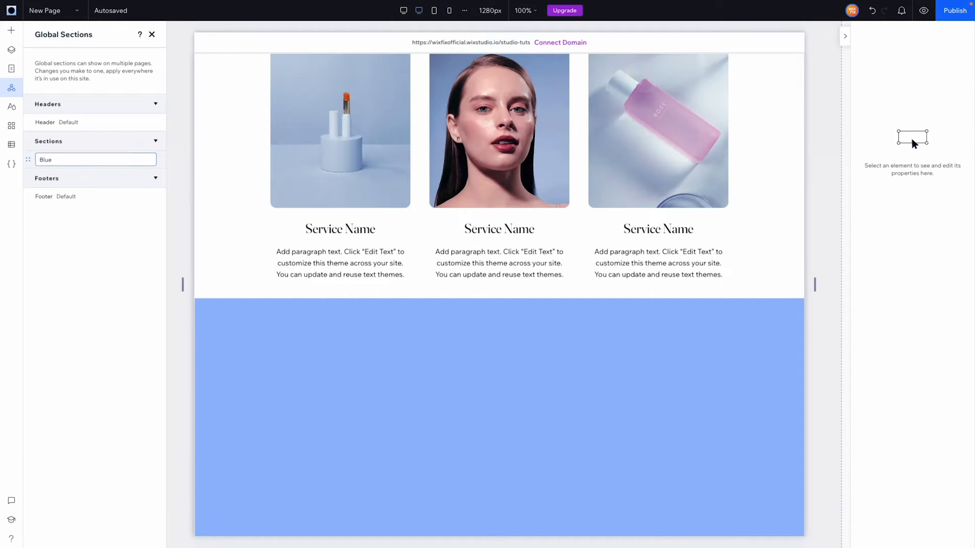
click(498, 416)
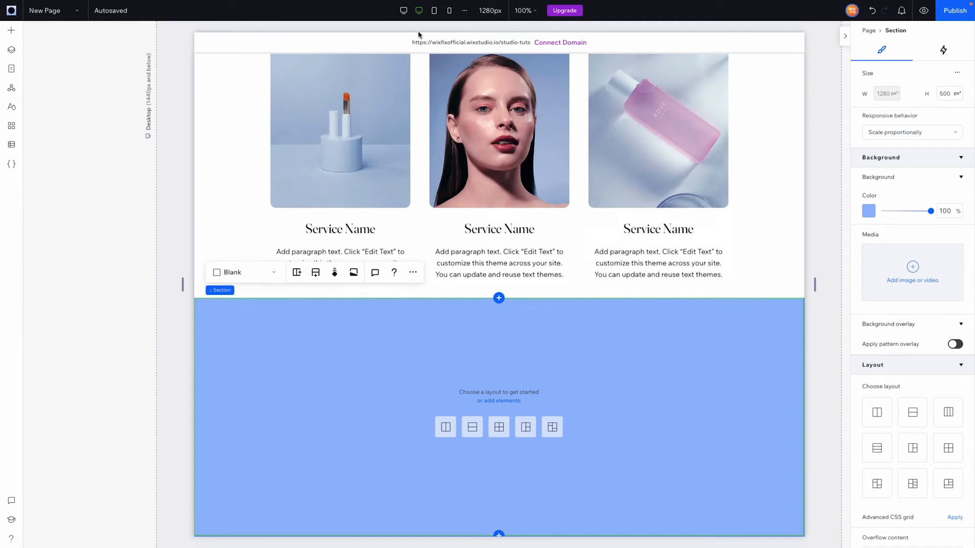
mouse_move(418, 10)
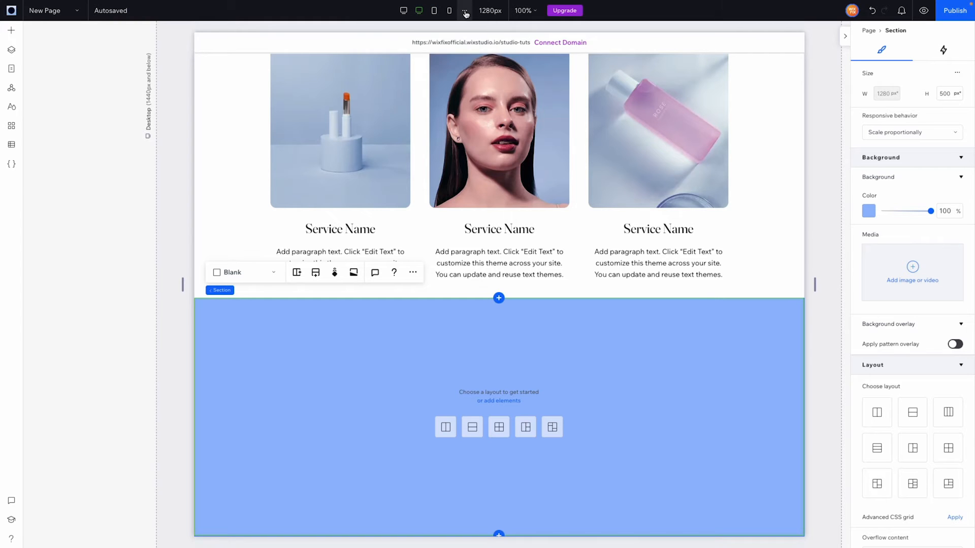
Review the Blue section's own breakpoints in Section Breakpoints and close the panel.
click(464, 10)
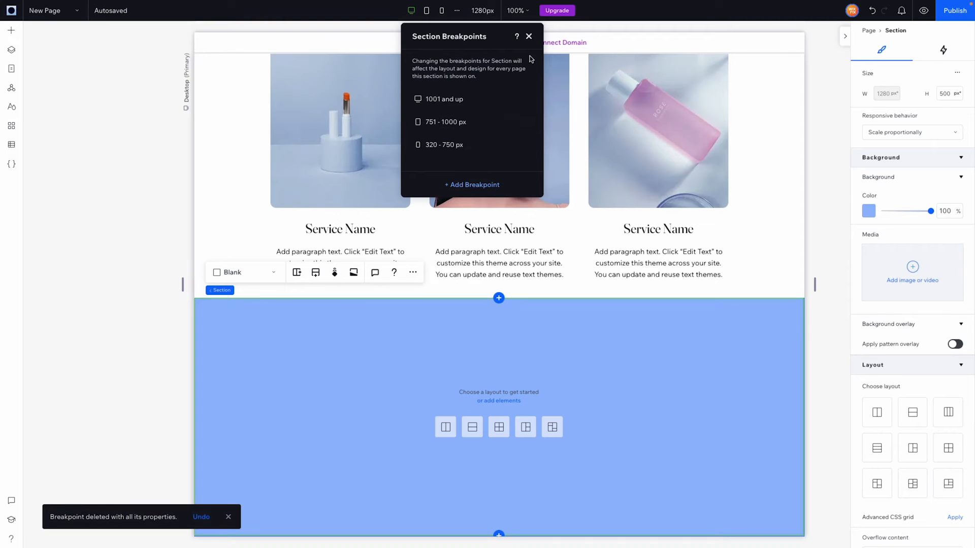
click(528, 37)
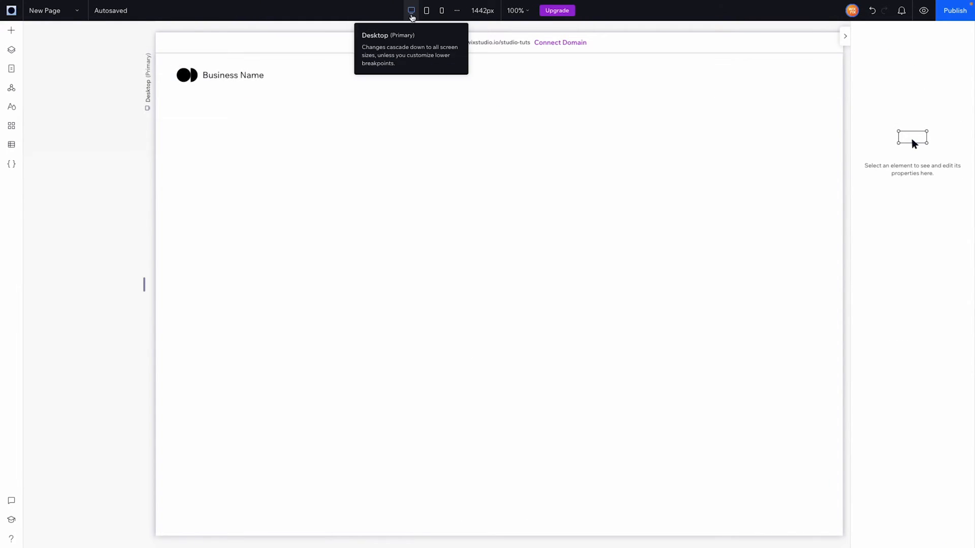
mouse_move(440, 10)
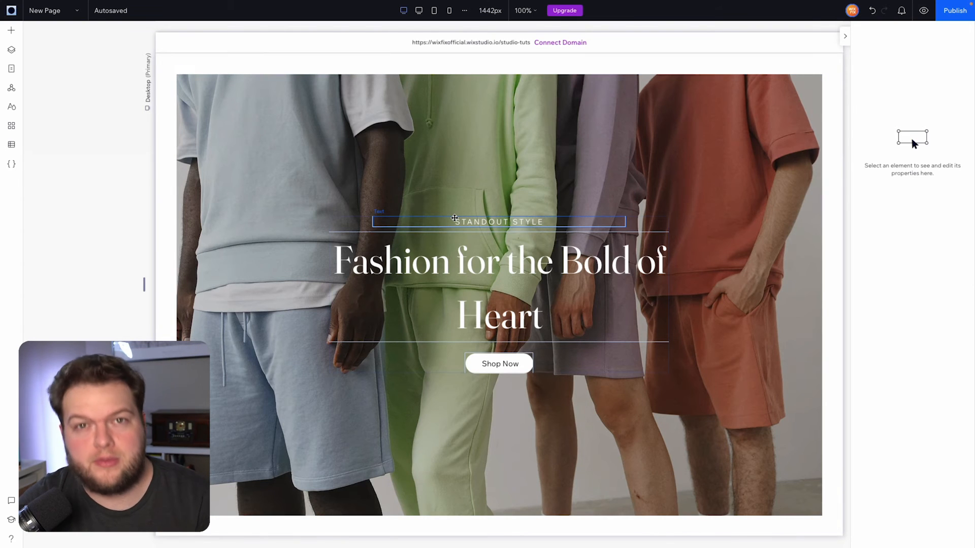
mouse_move(433, 11)
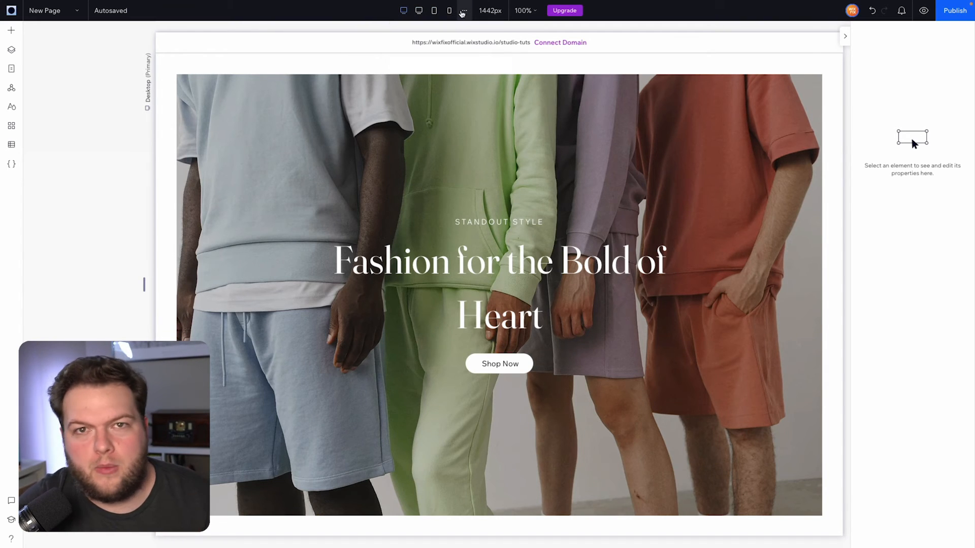
mouse_move(463, 10)
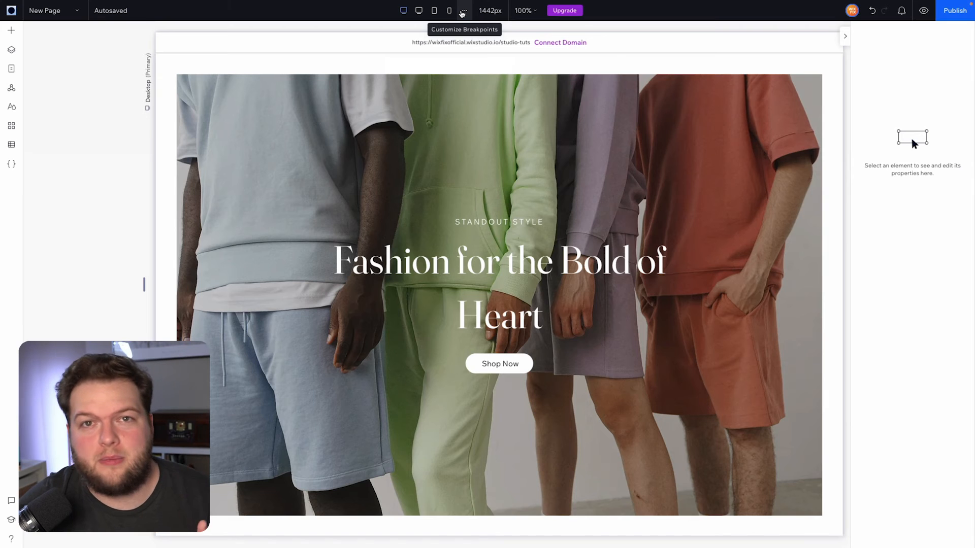